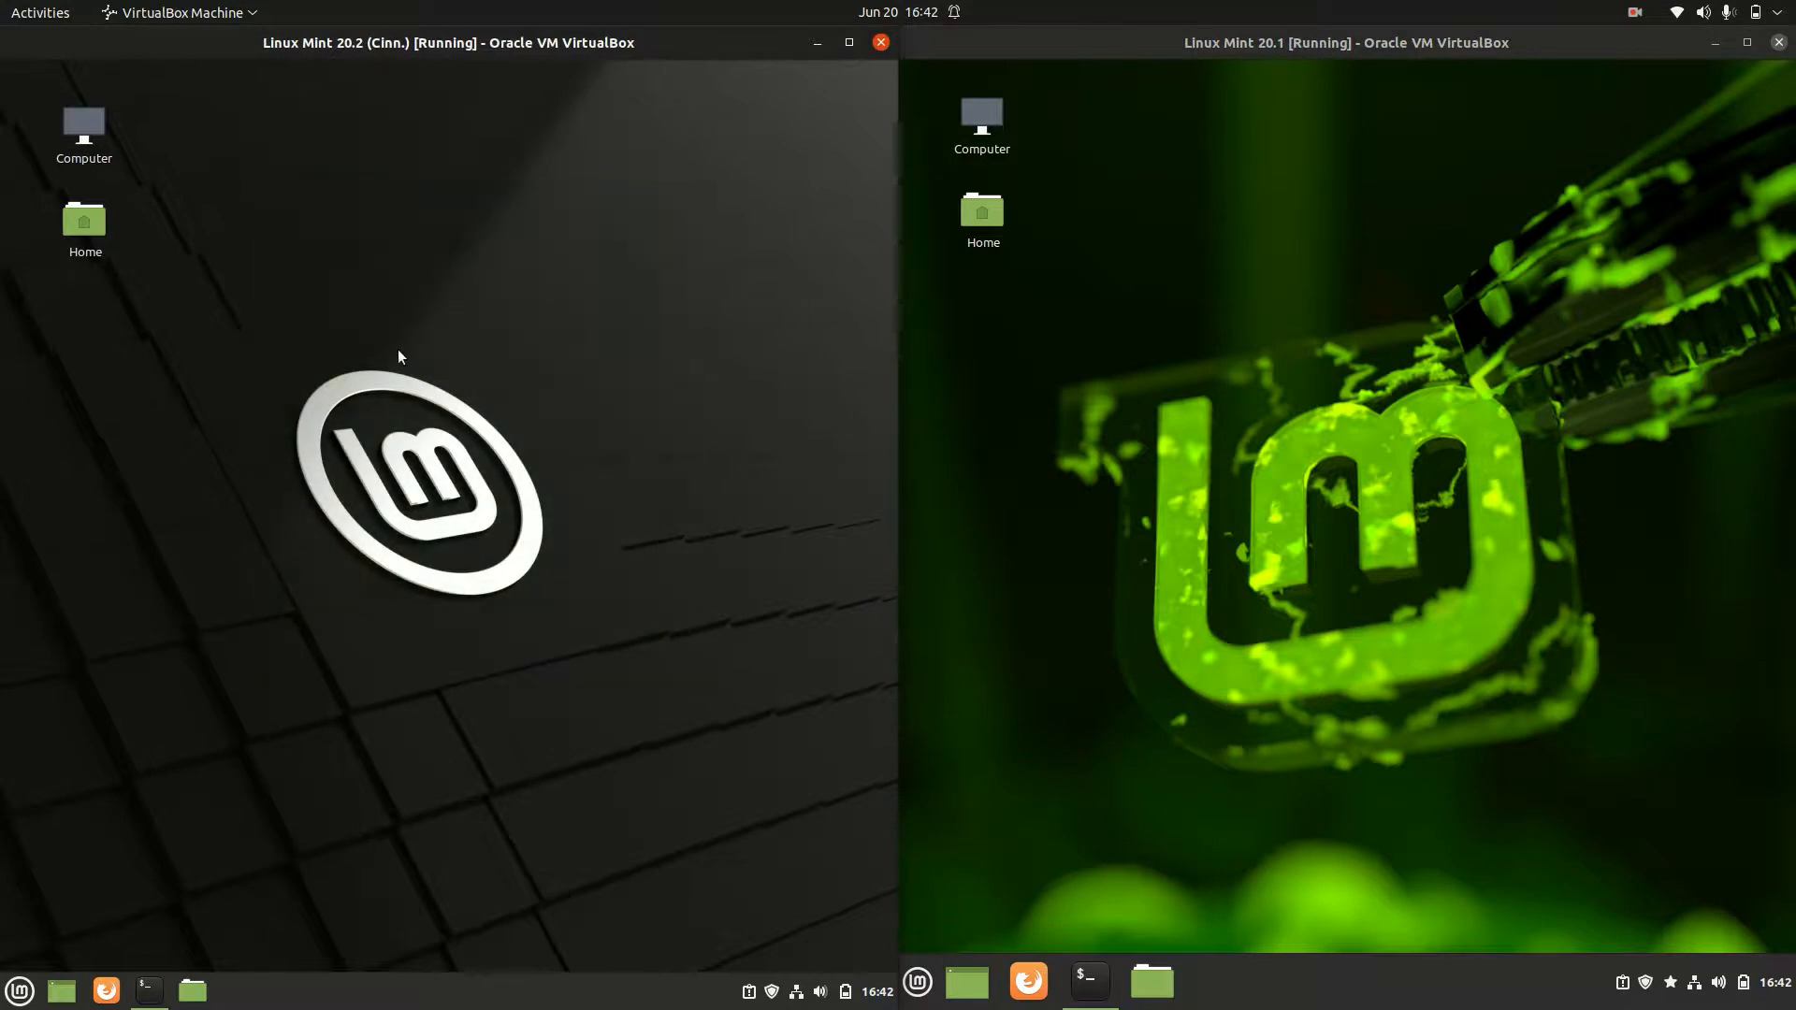
pyautogui.moveTo(1256, 299)
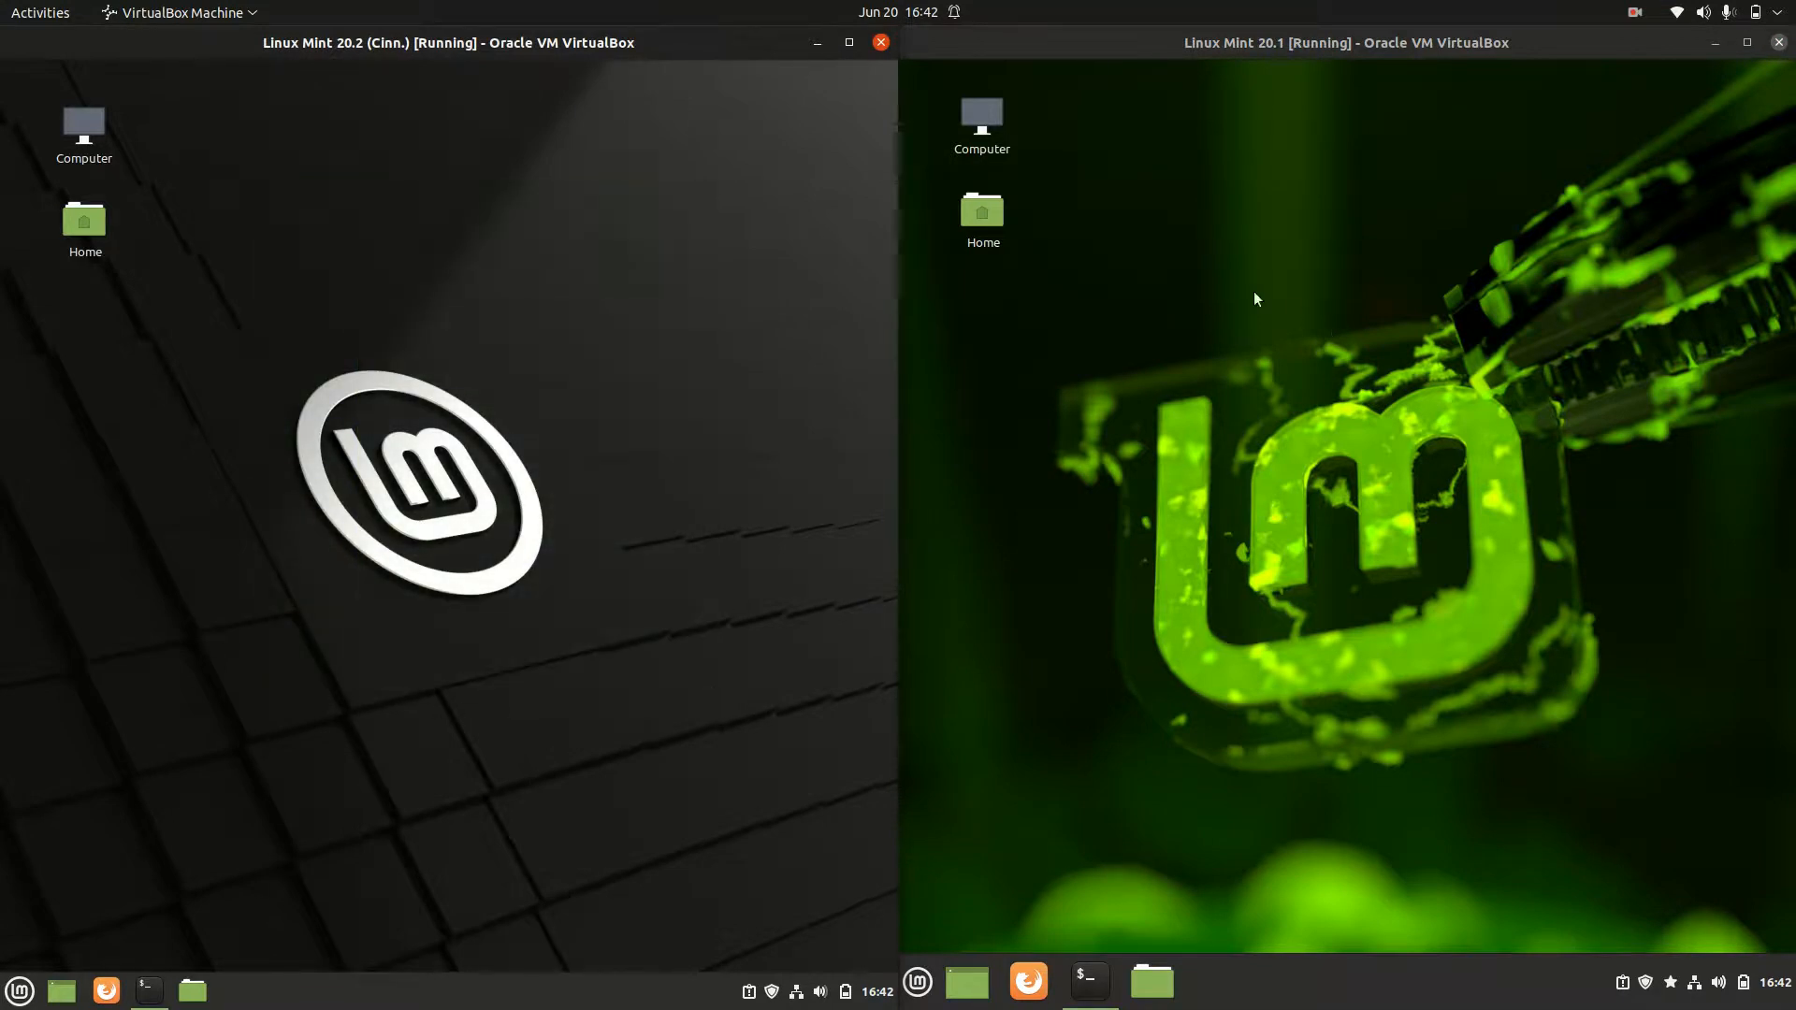
pyautogui.moveTo(1346, 405)
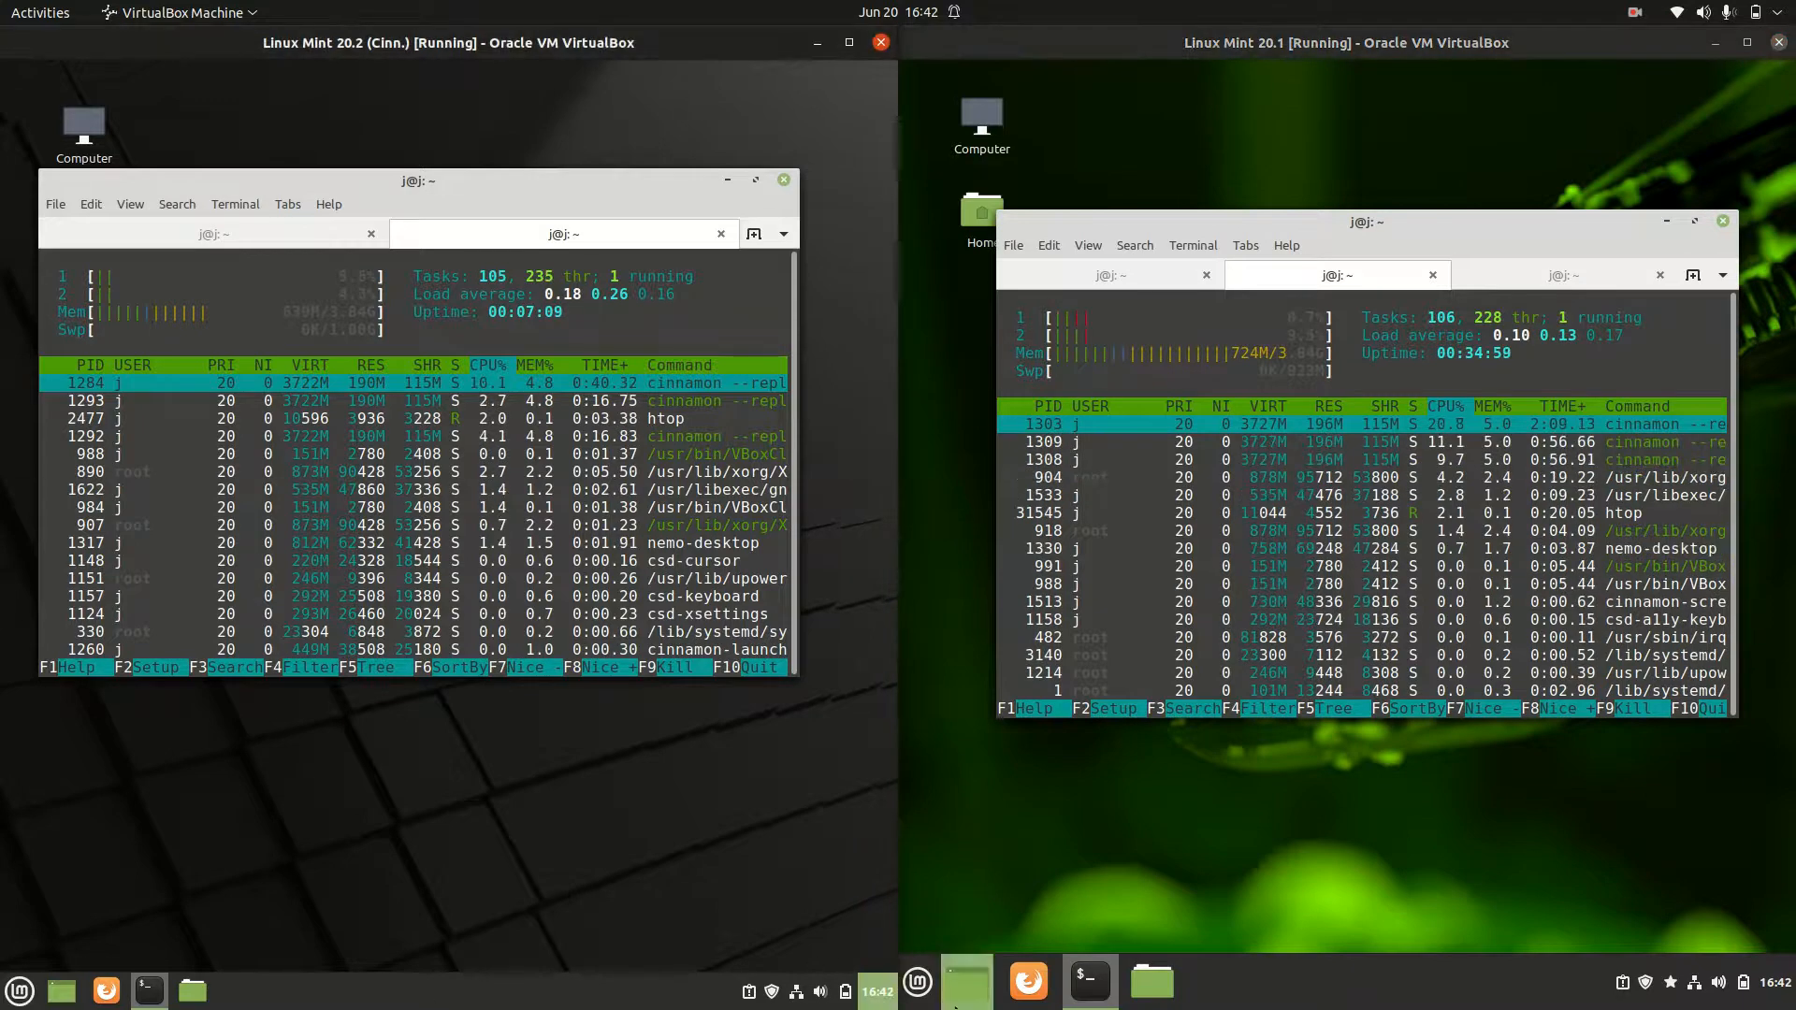
# - Get htop running in terminals on both Linux Mint VMs, positioned side by side
pyautogui.click(916, 982)
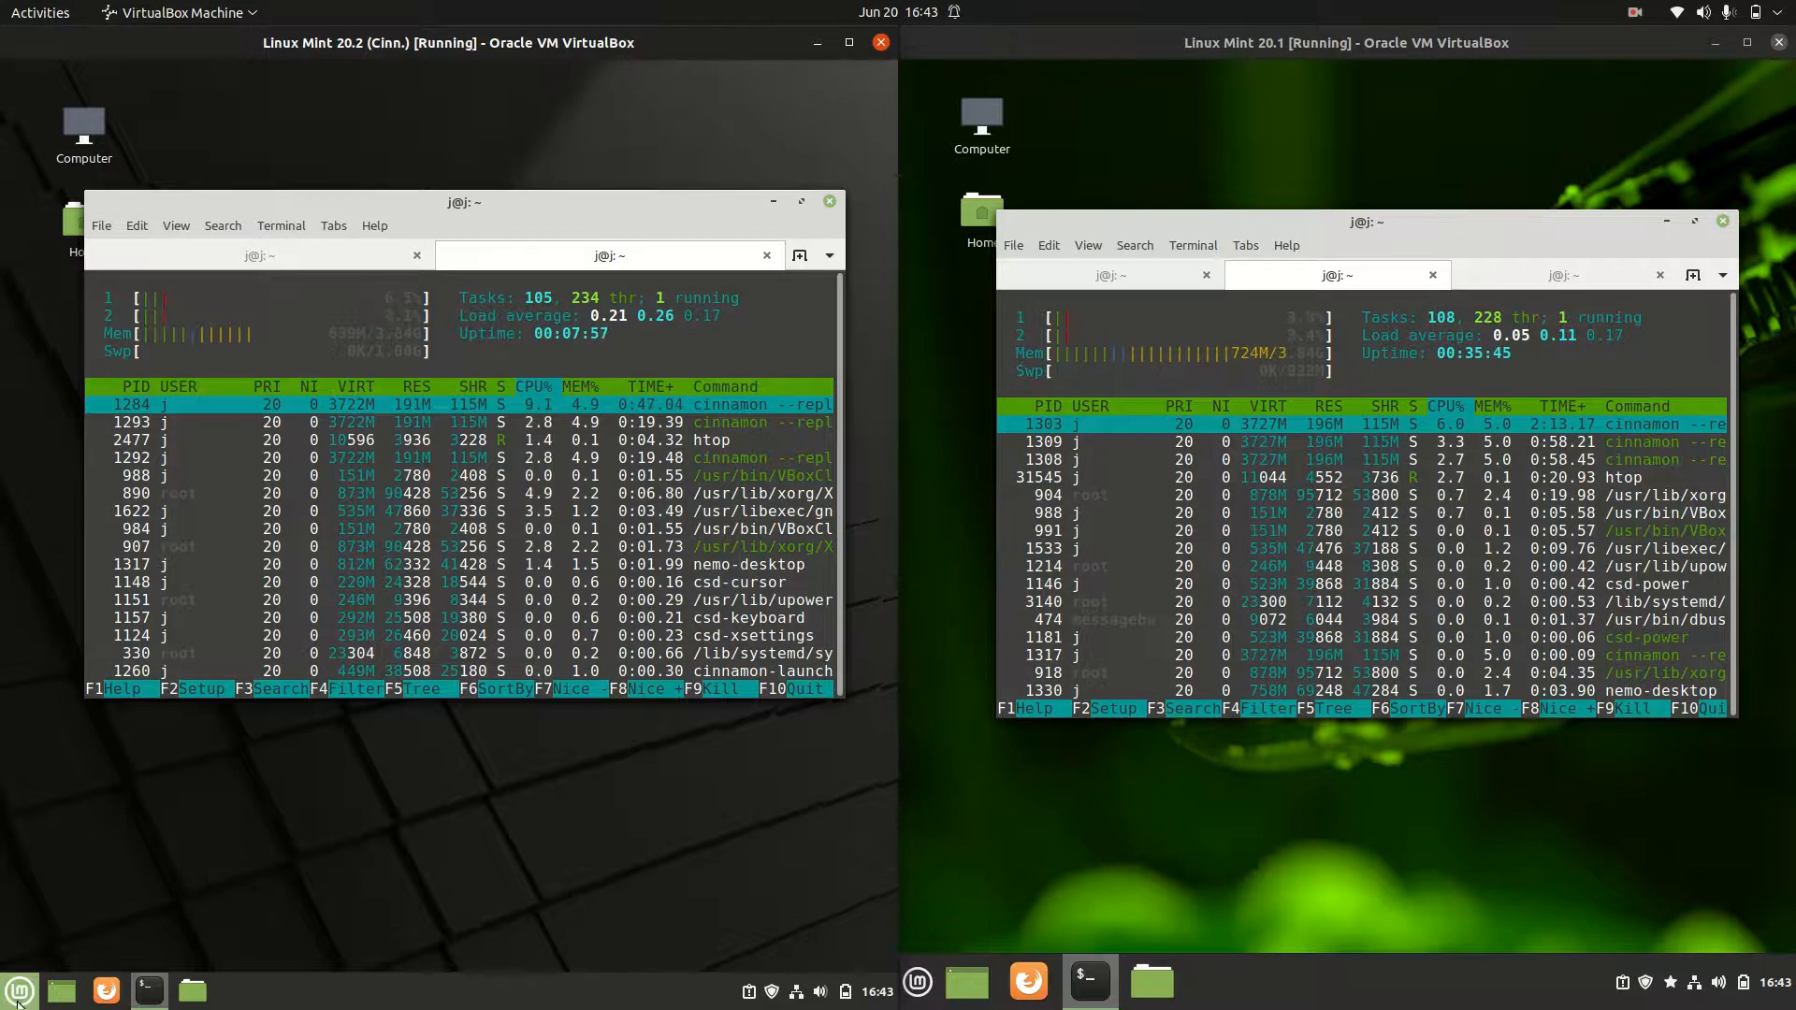
# - Open the Mint applications menu from the taskbar while htop shows CPU usage
pyautogui.click(917, 981)
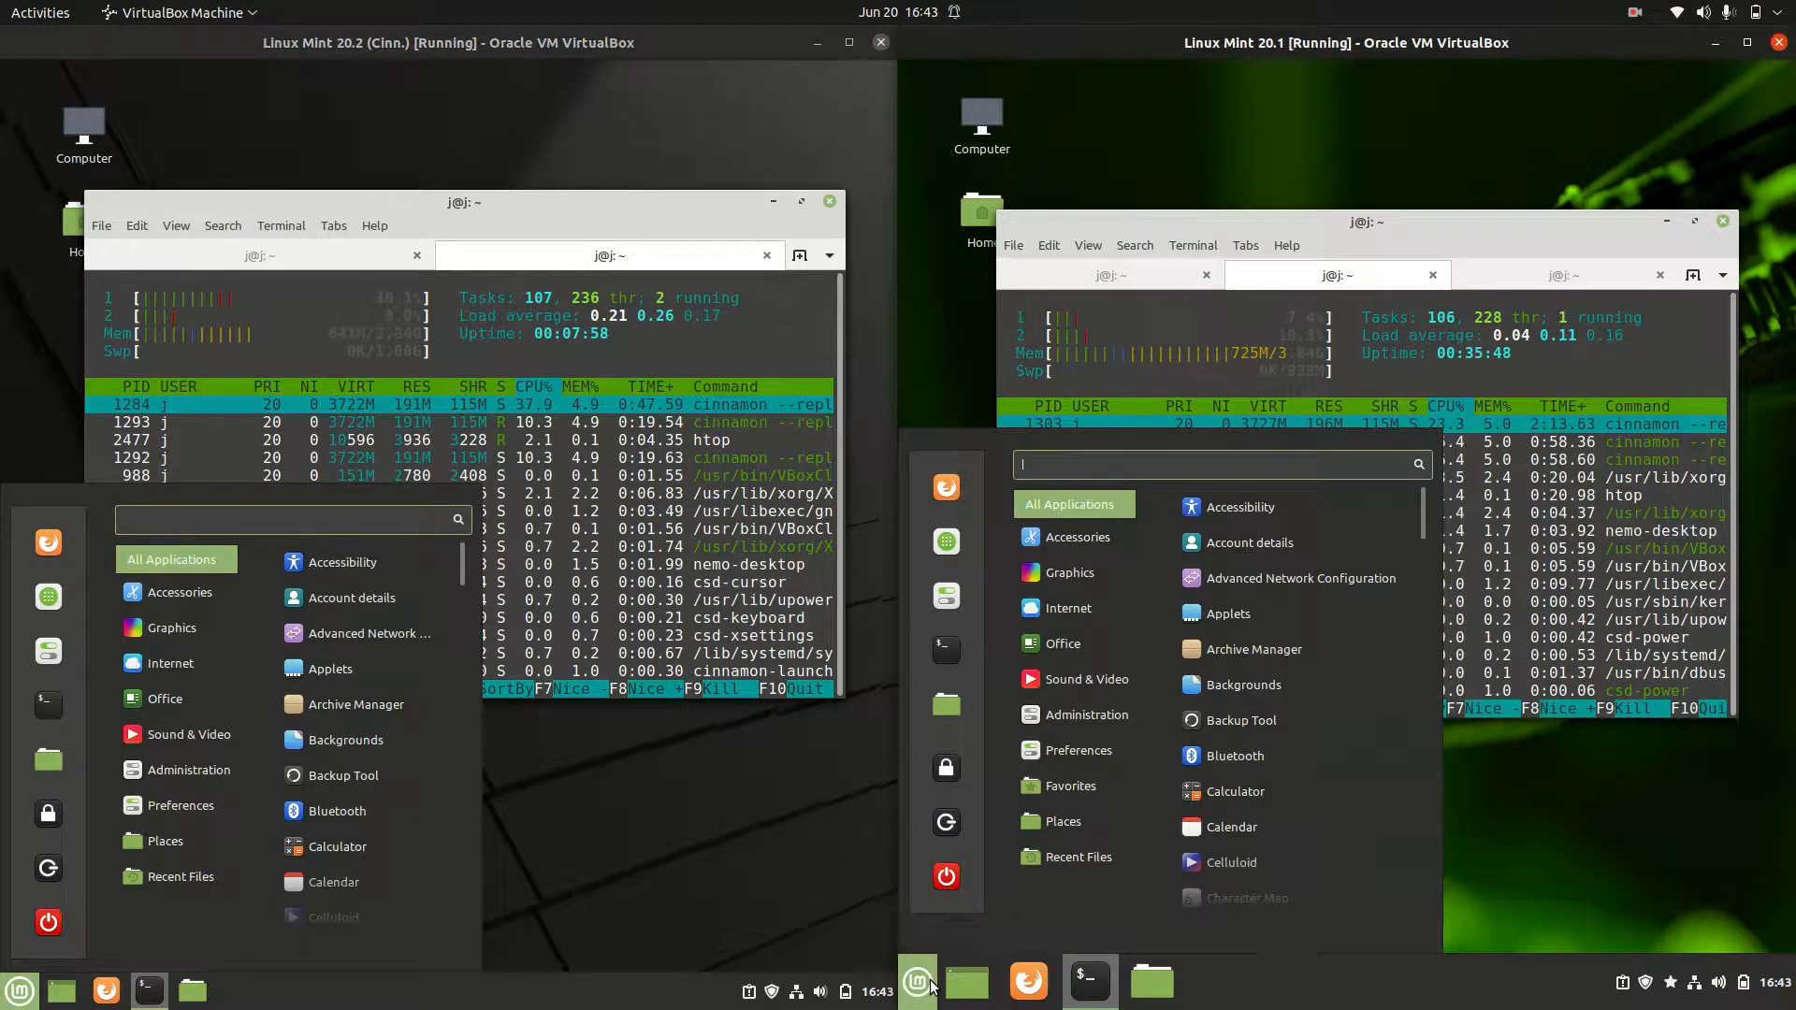